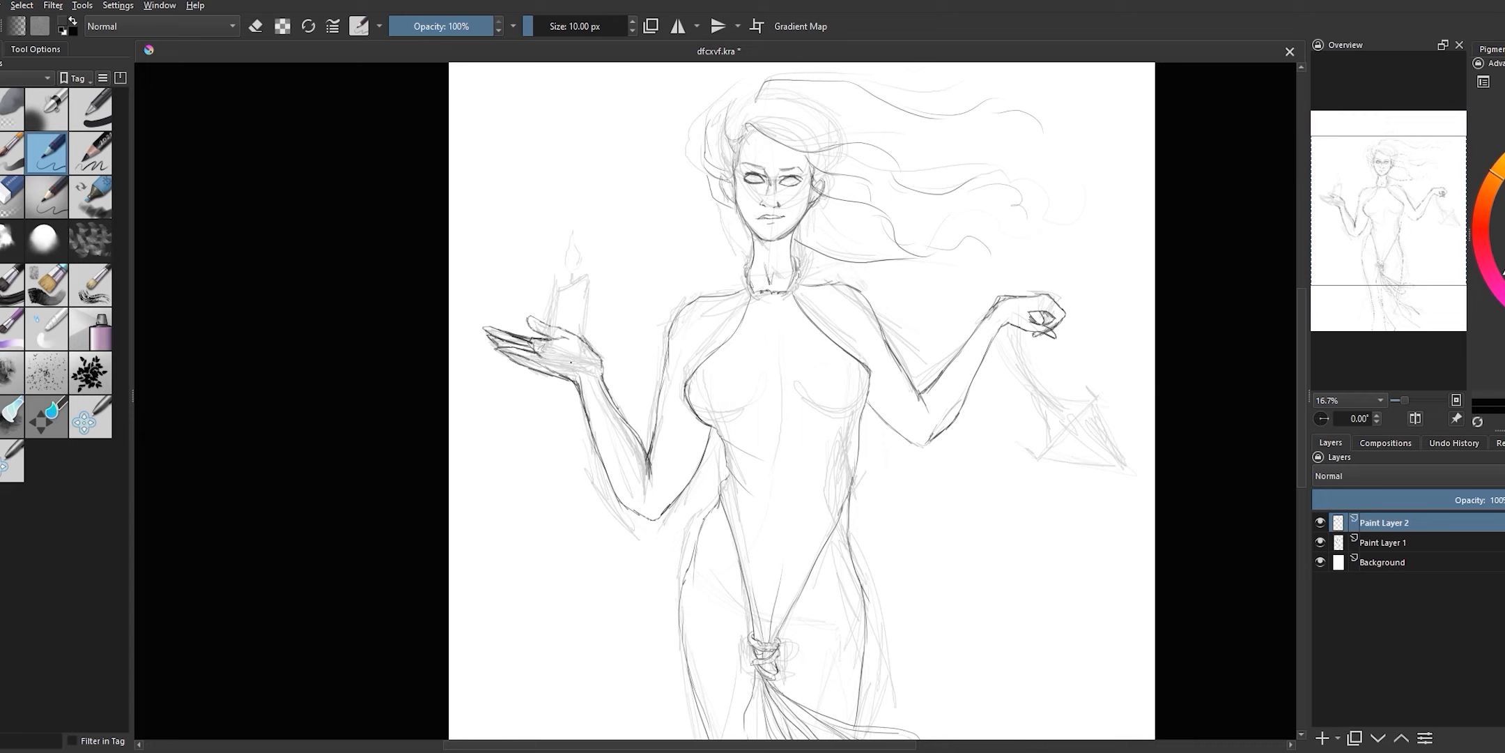
Block in a muted brown-grey base over the sketch, leaving face, candle and lantern faintly visible
{"action": "scroll", "scroll_direction": "down", "scroll_amount": 3}
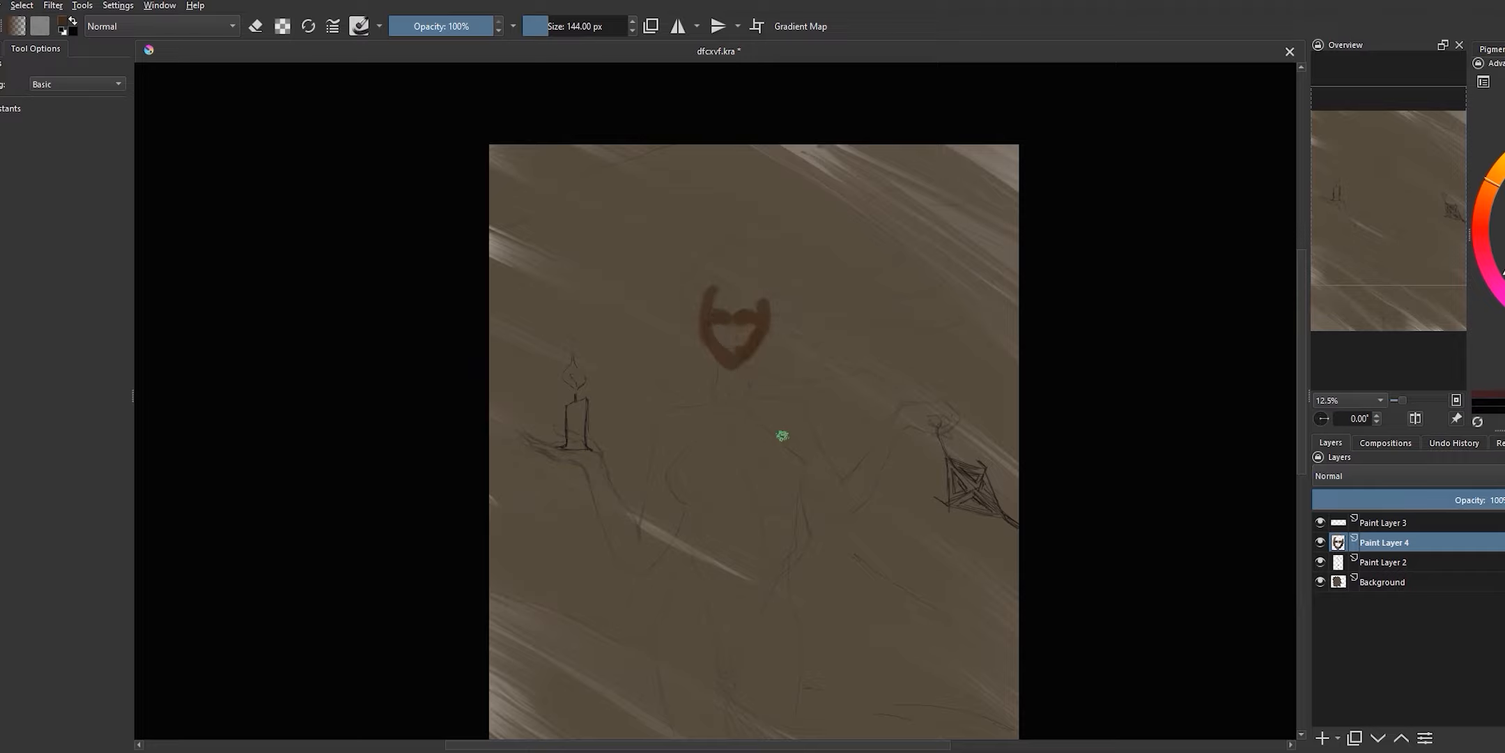
{"action": "scroll", "scroll_direction": "down", "scroll_amount": 3}
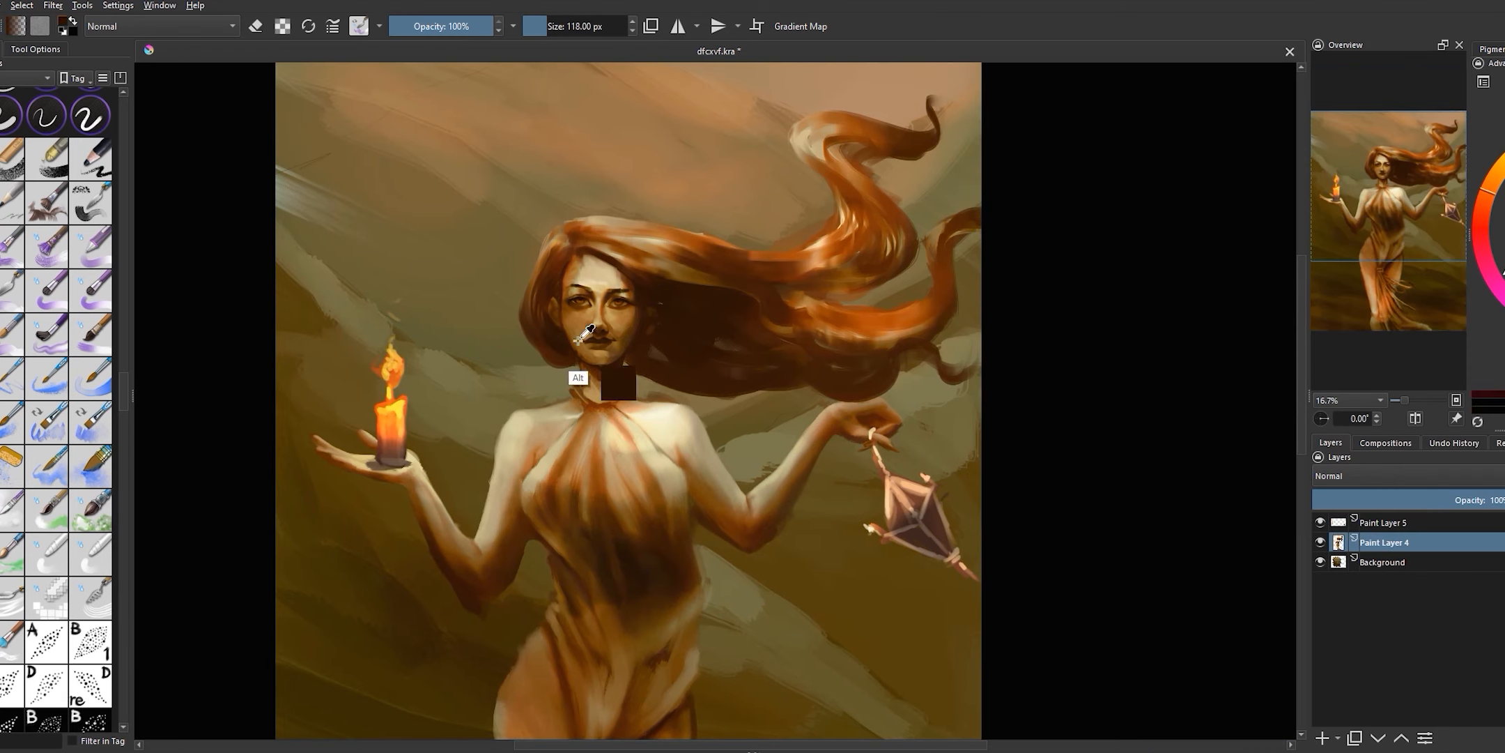
Paint flowing red hair, the candle flame, lantern and greenish streaked background with textured strokes
{"action": "scroll", "scroll_direction": "down", "scroll_amount": 3}
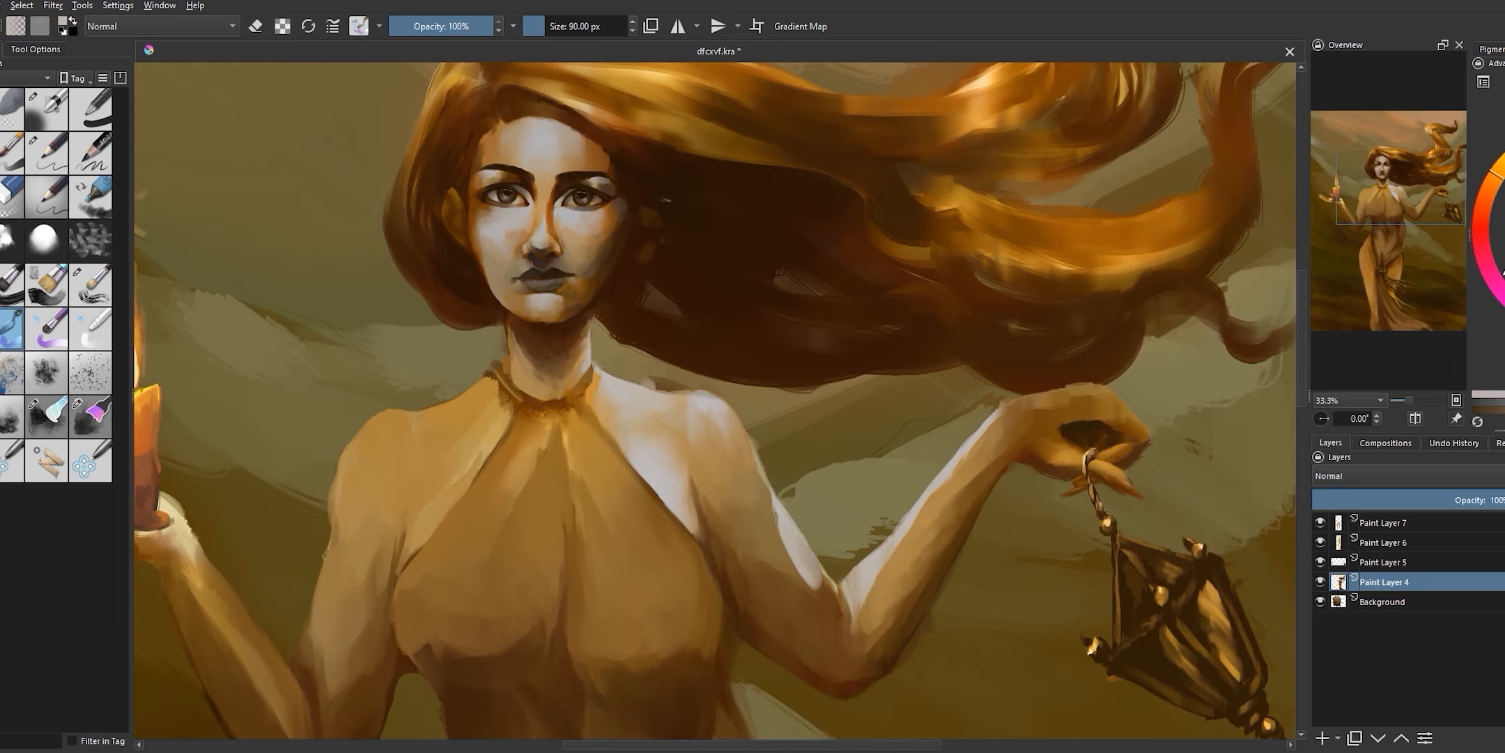
Detail the face, golden hair, dress folds and lantern on new paint layers
{"action": "left_click", "coordinate": [582, 25]}
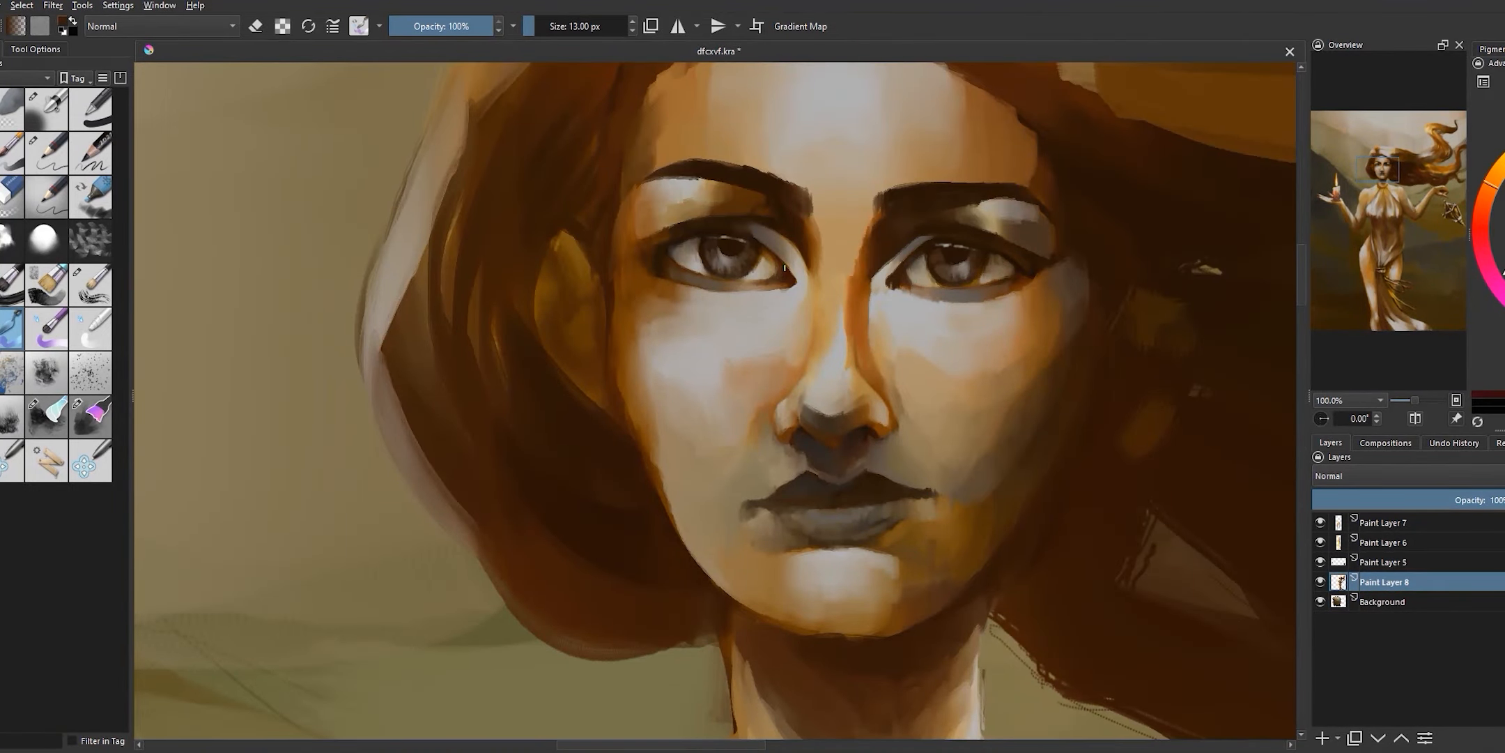
{"action": "left_click", "coordinate": [585, 25]}
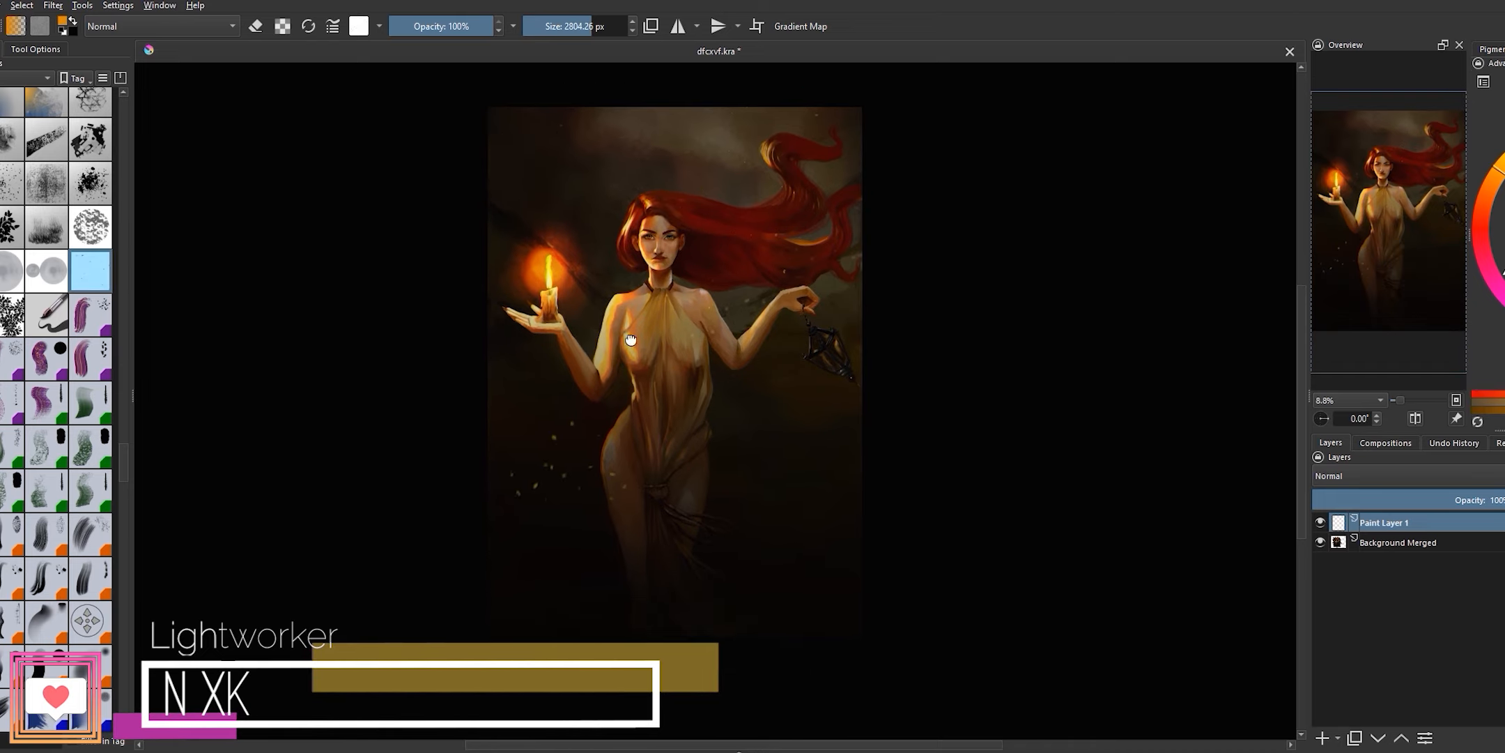
{"action": "left_click_drag", "start_coordinate": [631, 339], "coordinate": [579, 180]}
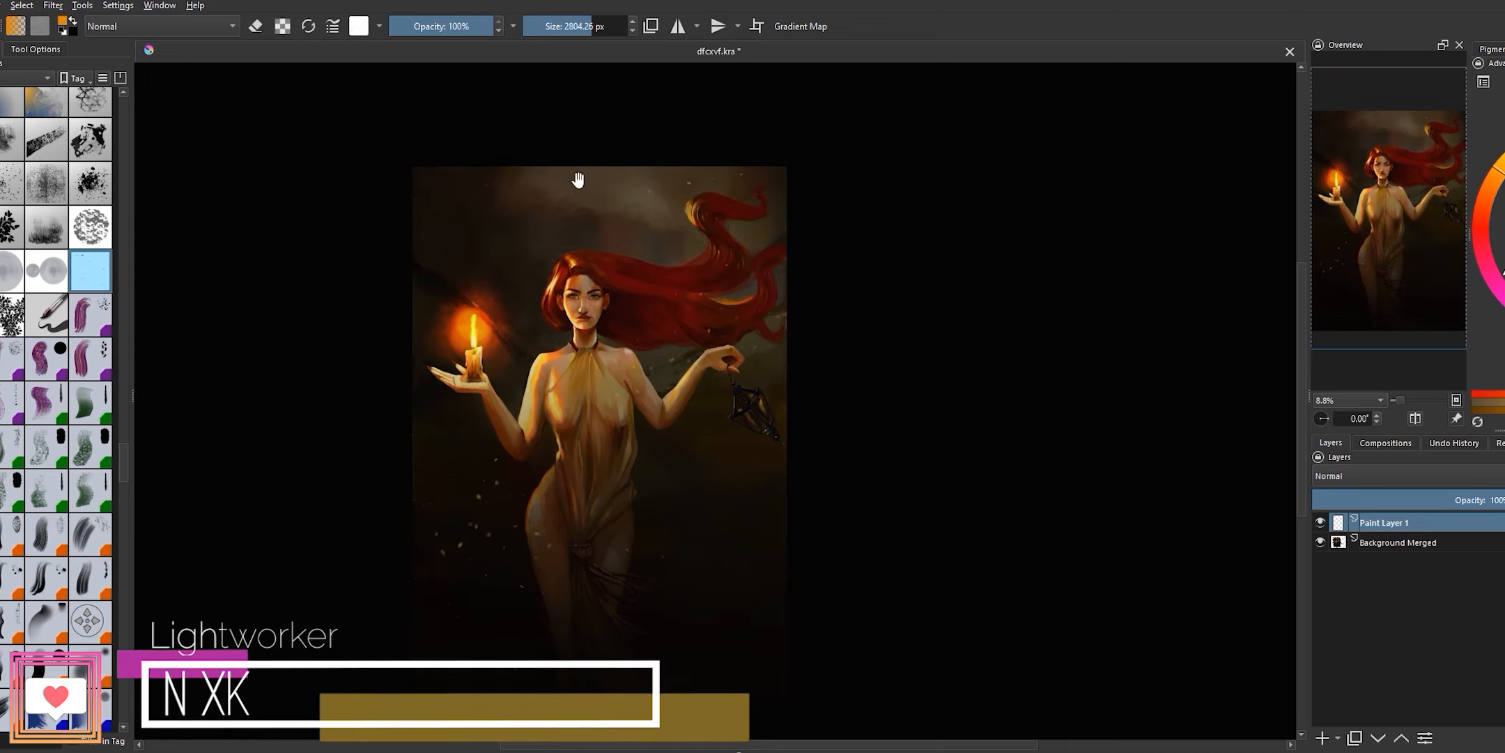